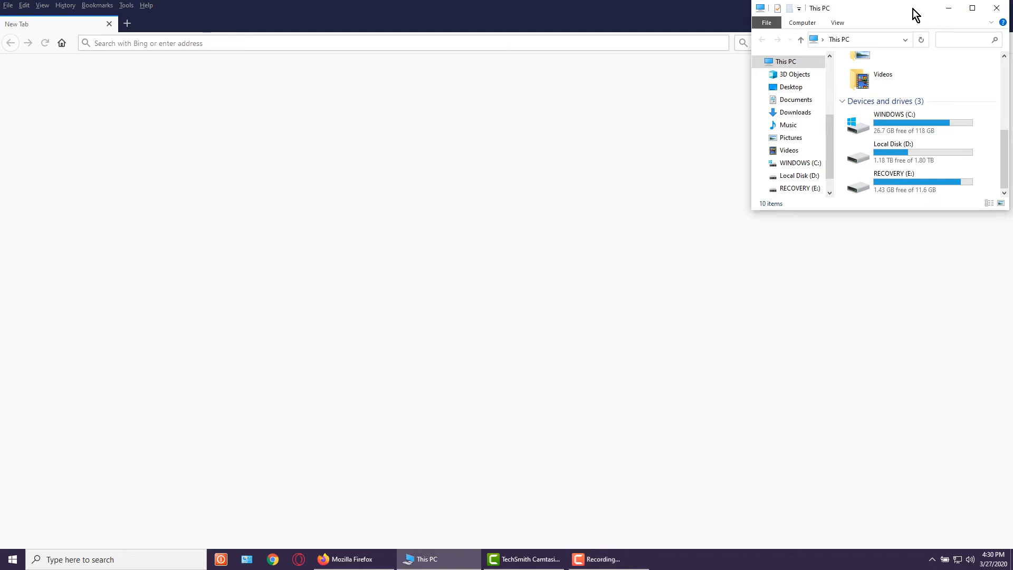
mouse_move(934, 152)
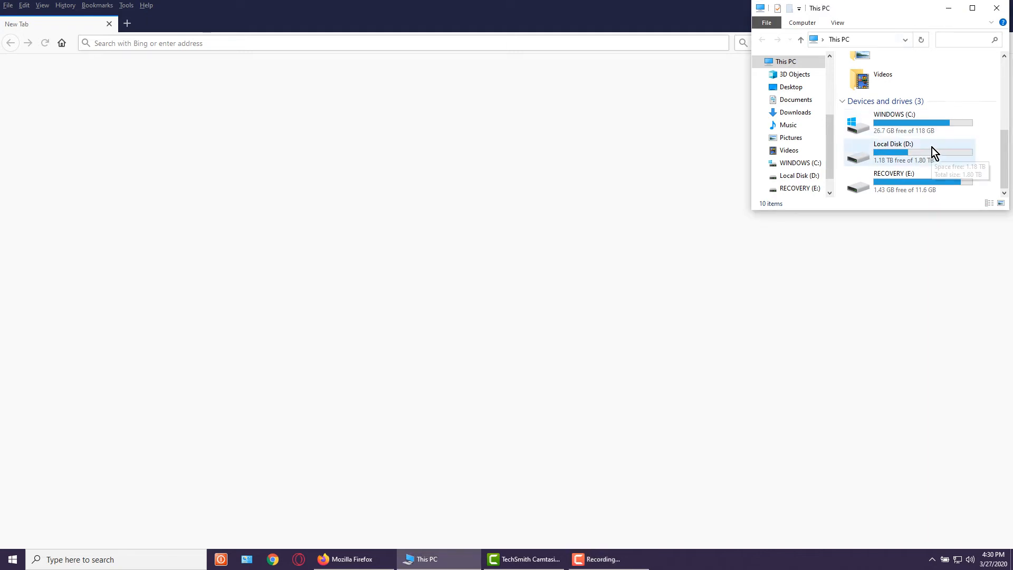
mouse_move(963, 122)
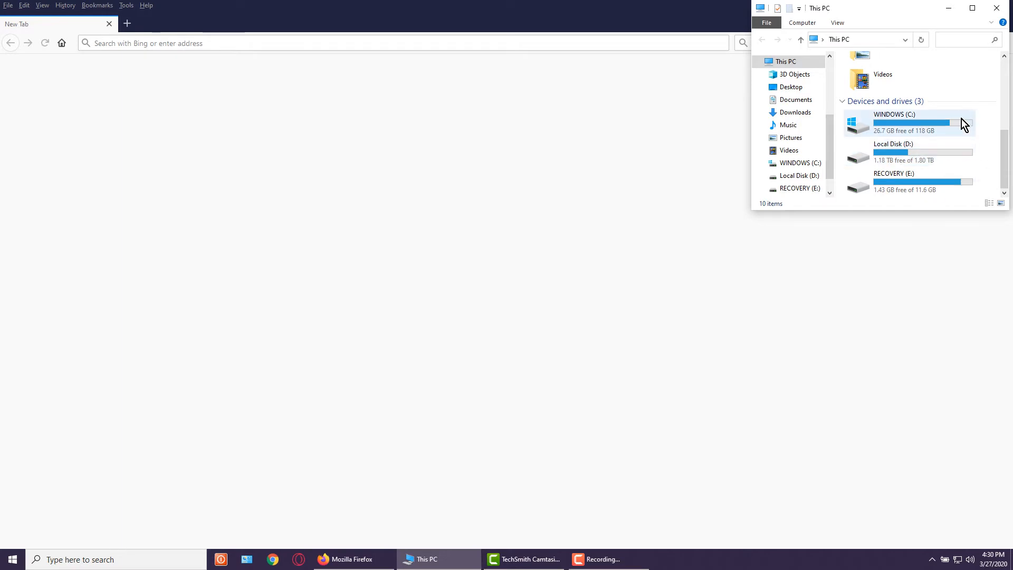
Select the Local Disk (D:) drive in This PC.
click(904, 152)
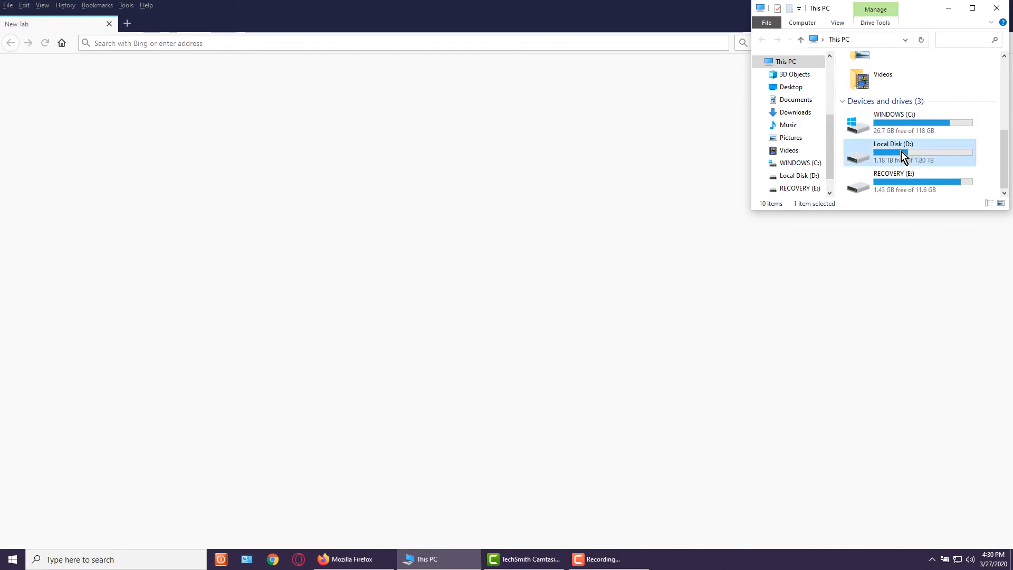
mouse_move(869, 159)
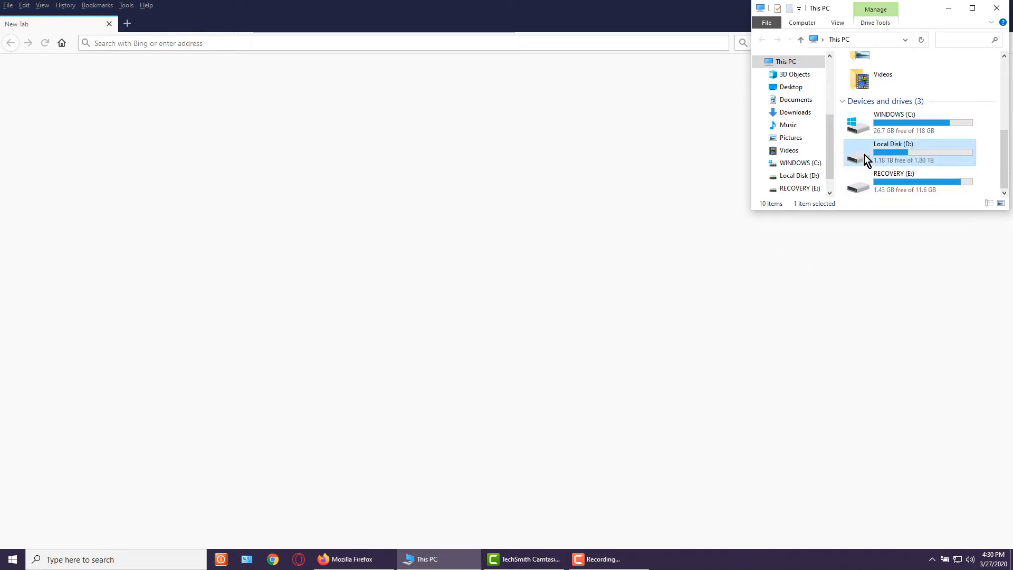
mouse_move(906, 162)
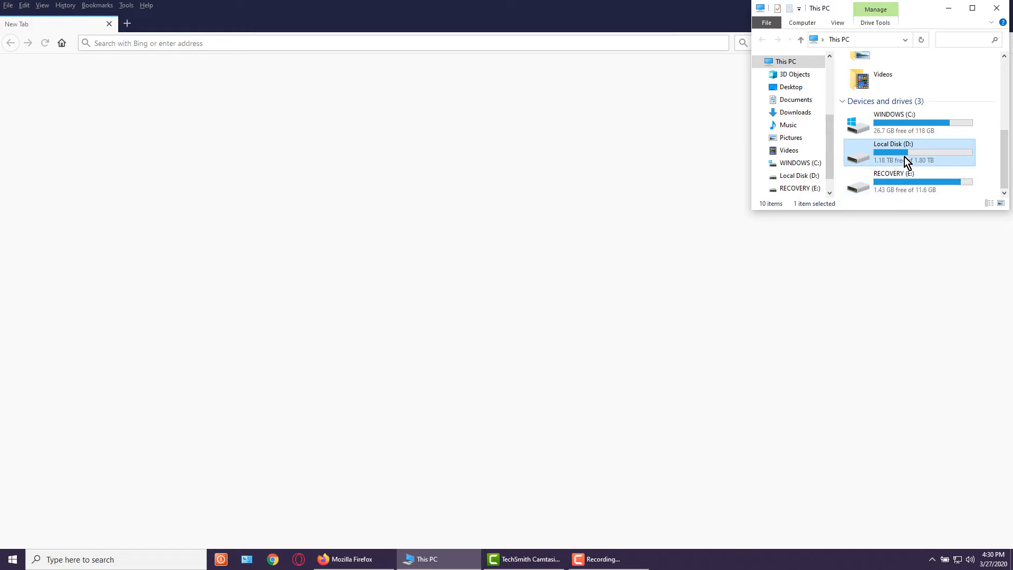
mouse_move(912, 160)
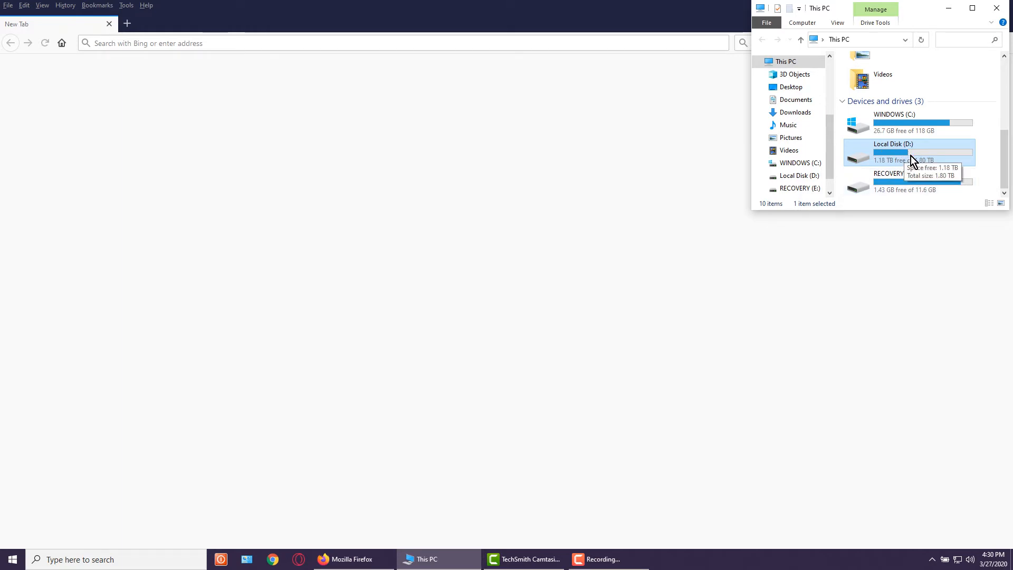
mouse_move(876, 271)
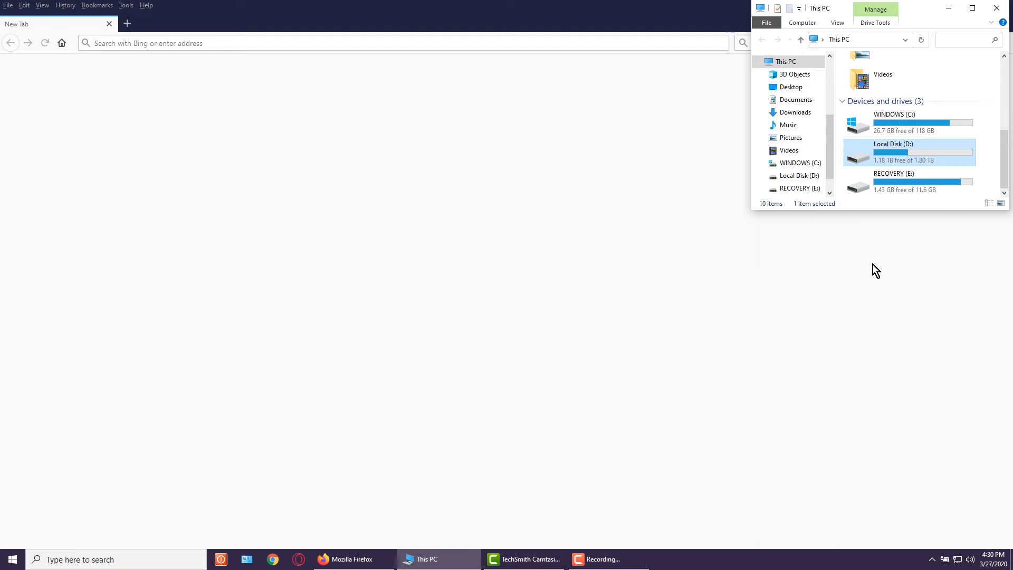
mouse_move(899, 275)
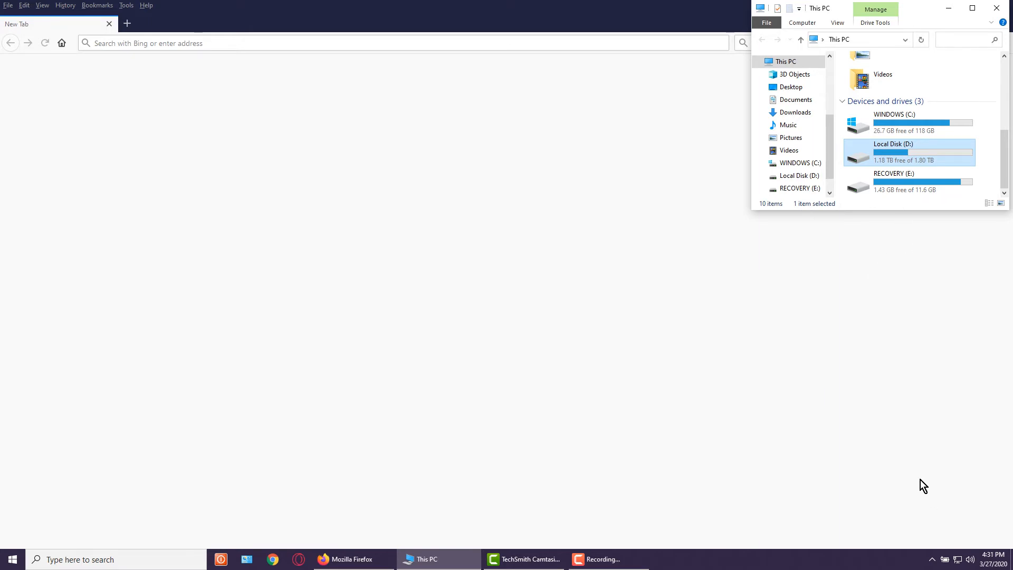
mouse_move(857, 402)
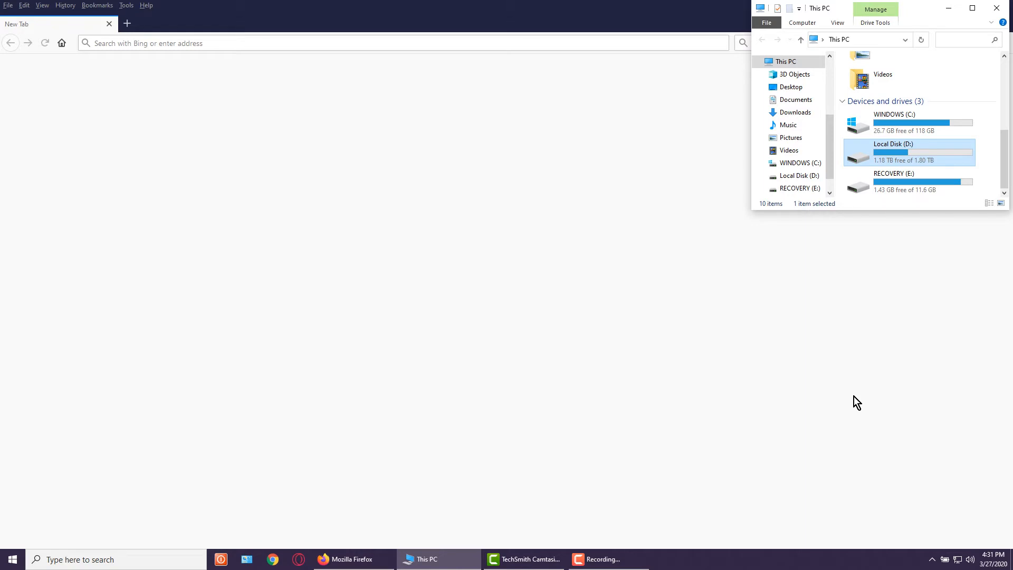
mouse_move(907, 276)
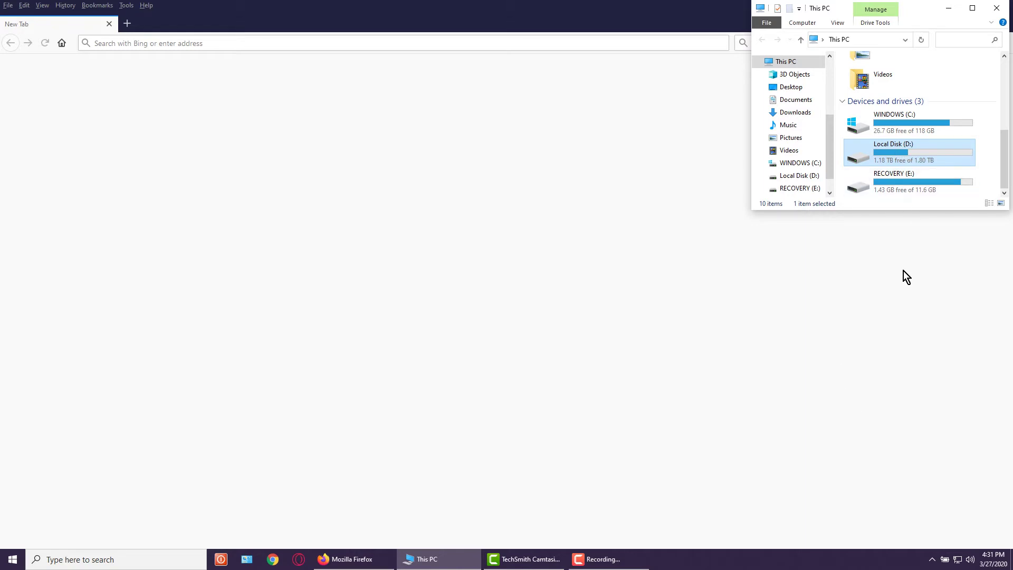
mouse_move(862, 309)
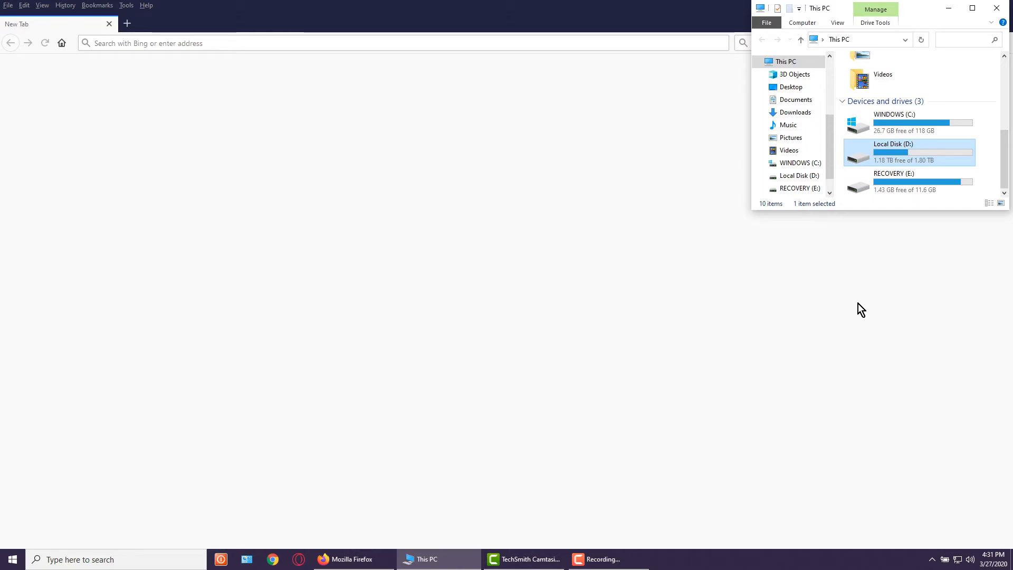
mouse_move(893, 428)
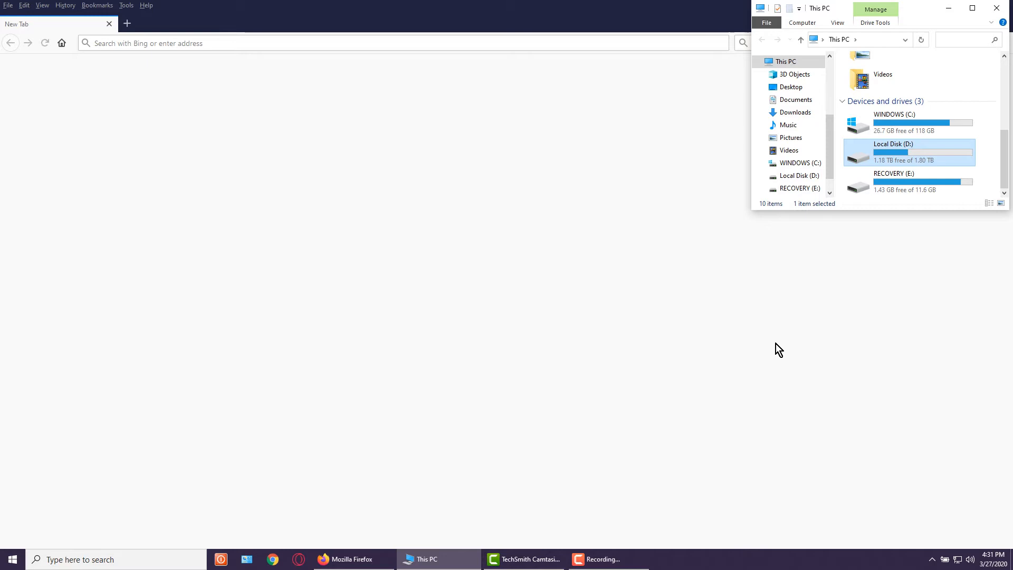
mouse_move(746, 315)
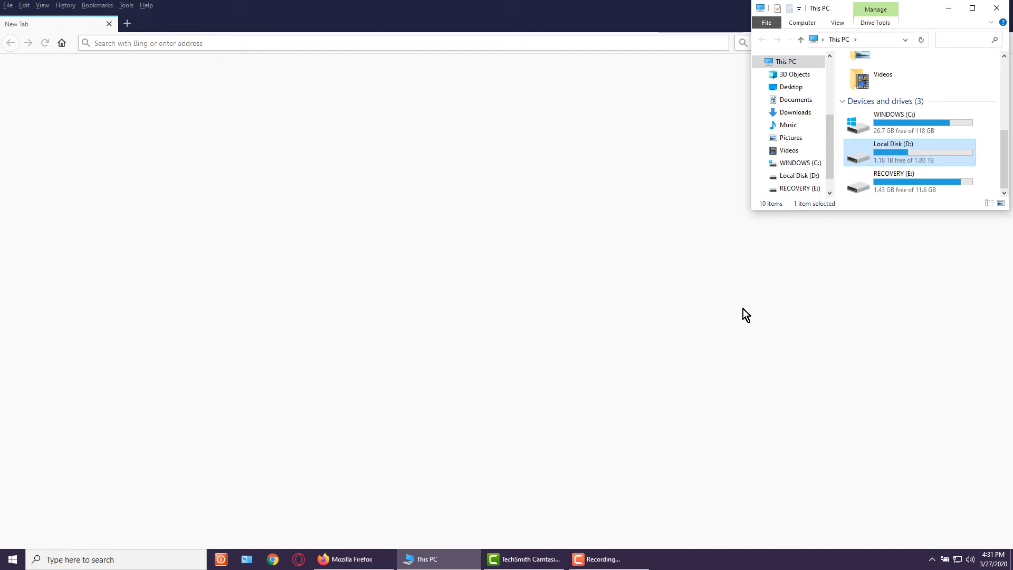
mouse_move(869, 425)
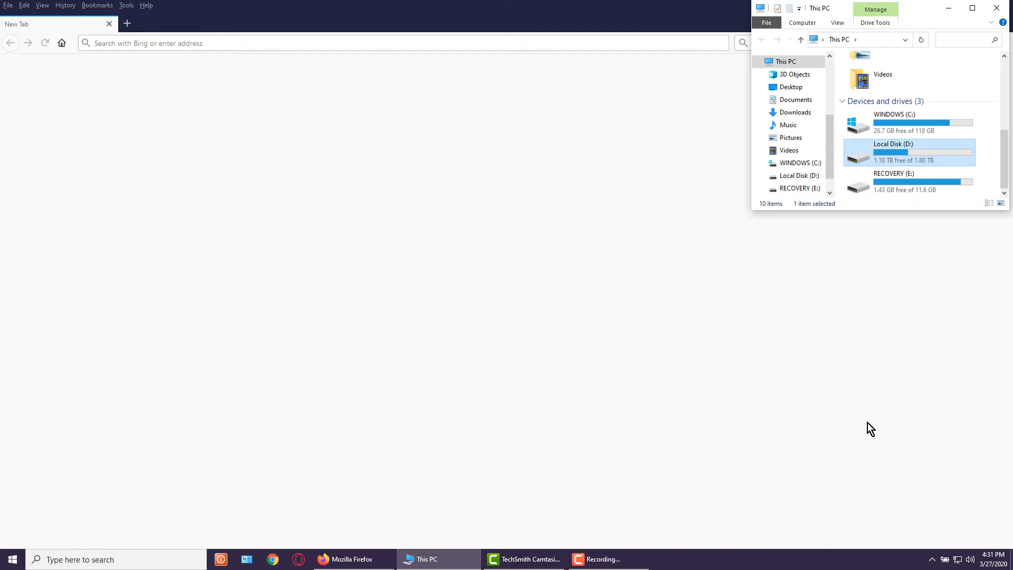
mouse_move(654, 349)
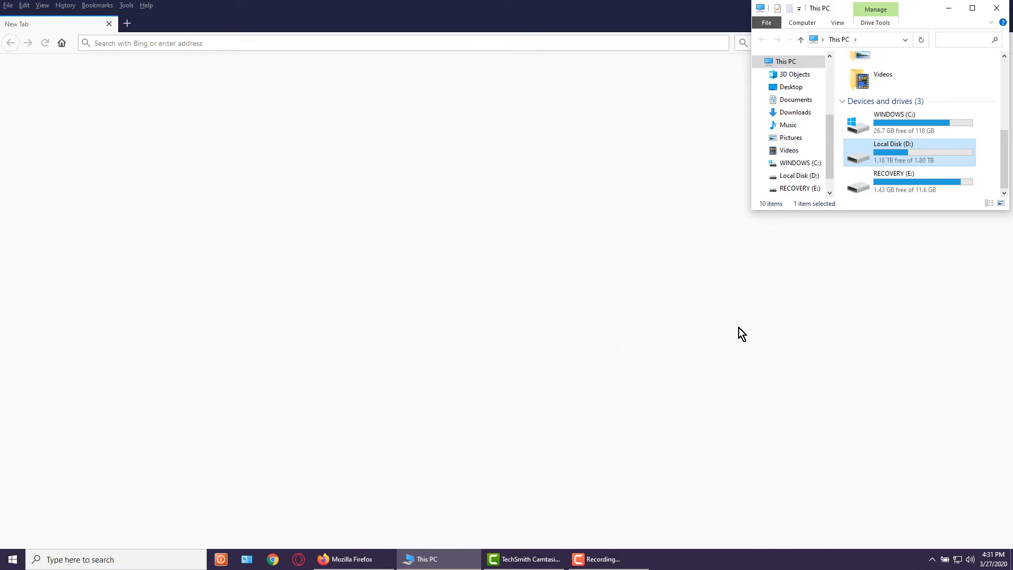
mouse_move(934, 551)
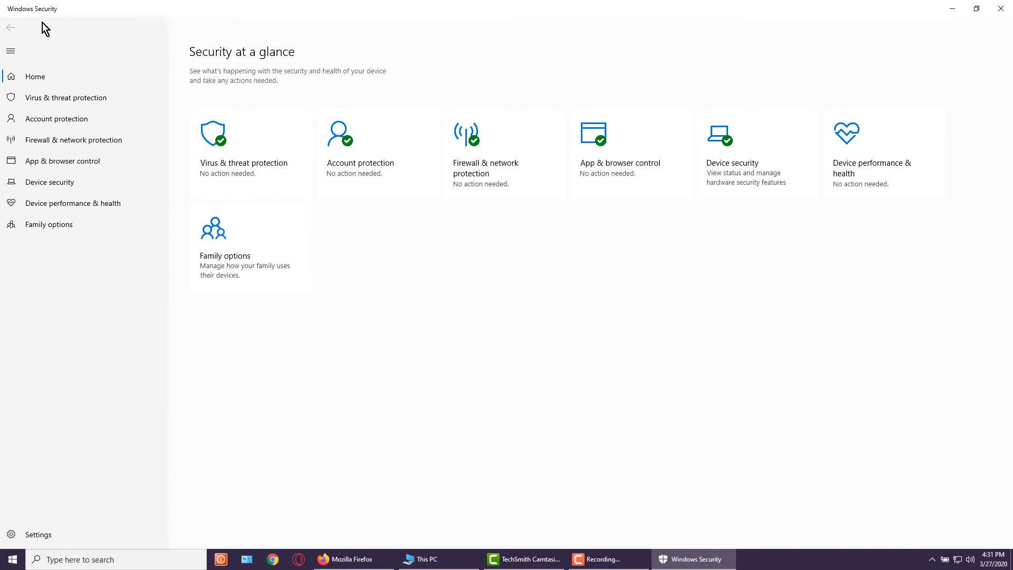
Open Virus & threat protection settings and turn off real-time protection.
click(66, 98)
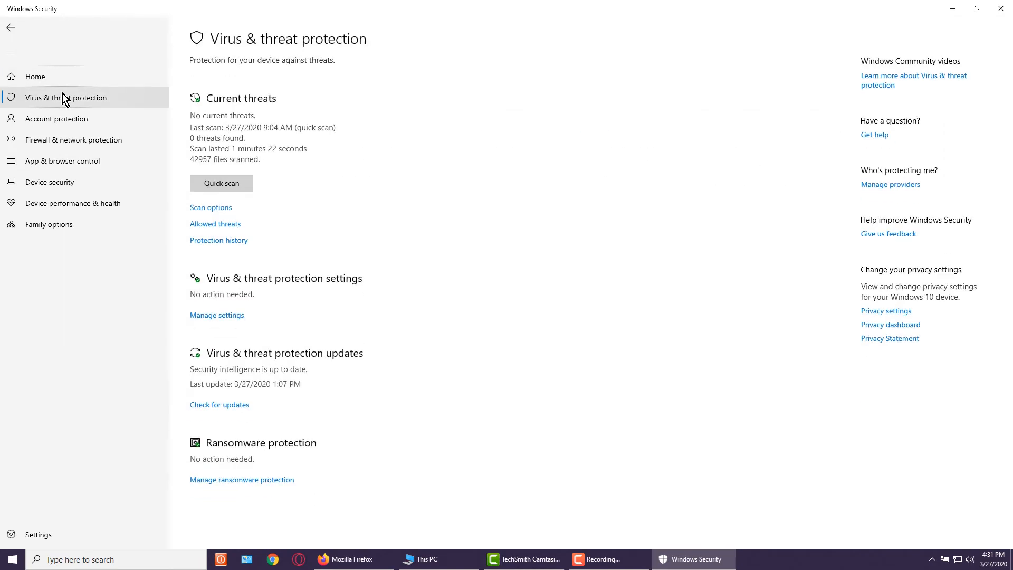
click(216, 315)
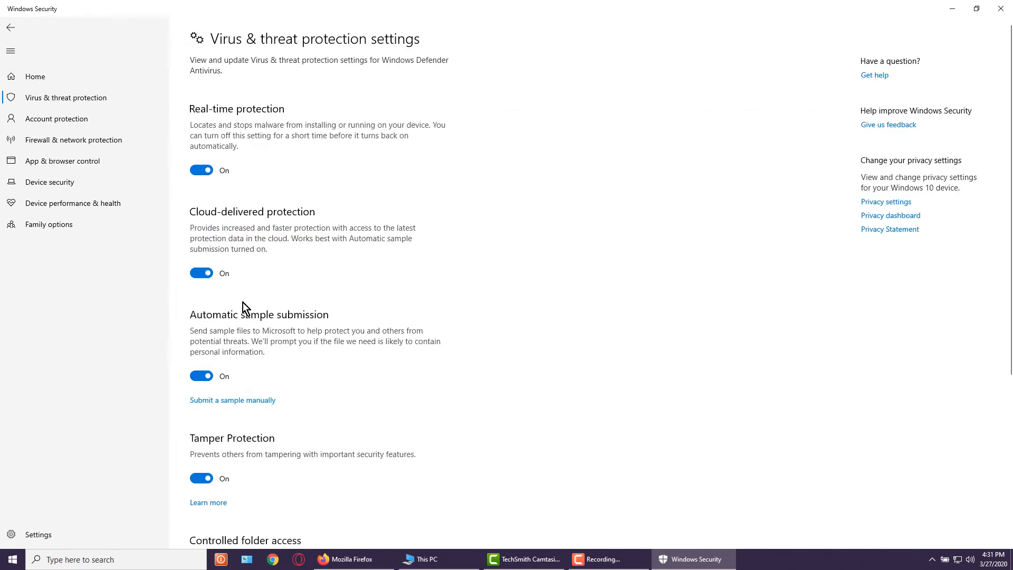
click(201, 478)
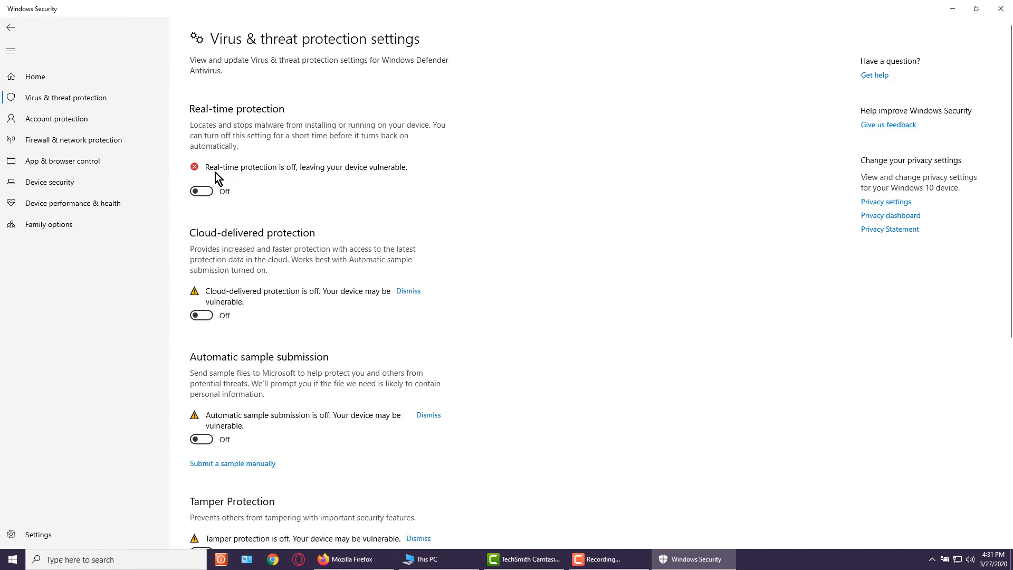
mouse_move(794, 437)
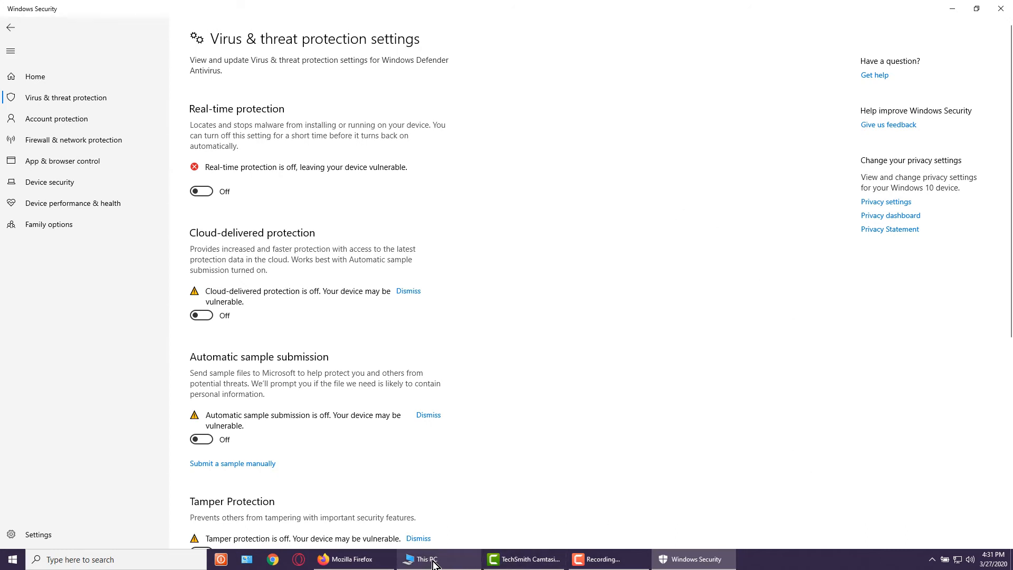
Browse drive D: into Pictures and the Computer Video Recorder Programs folder.
click(426, 559)
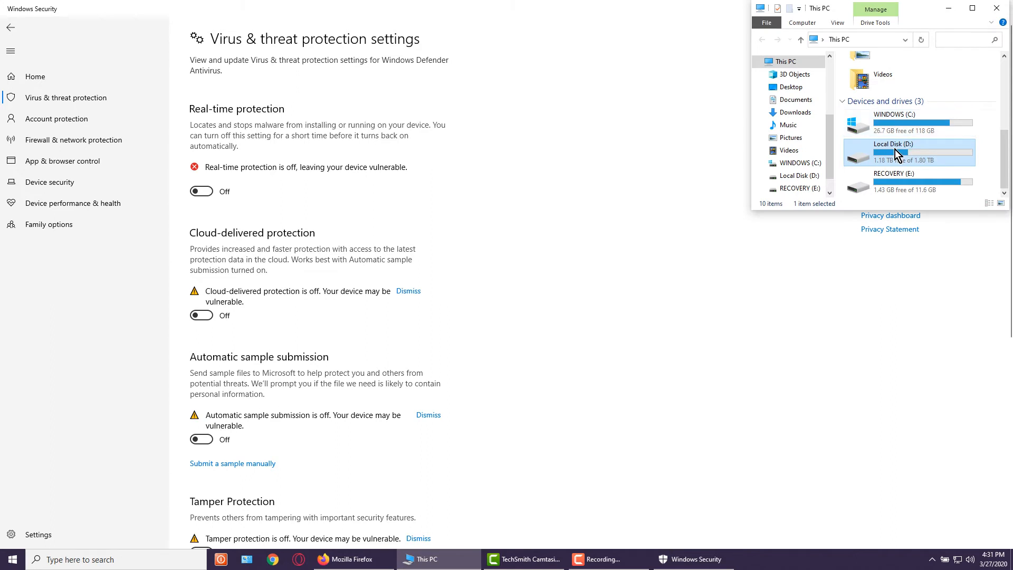
double_click(899, 152)
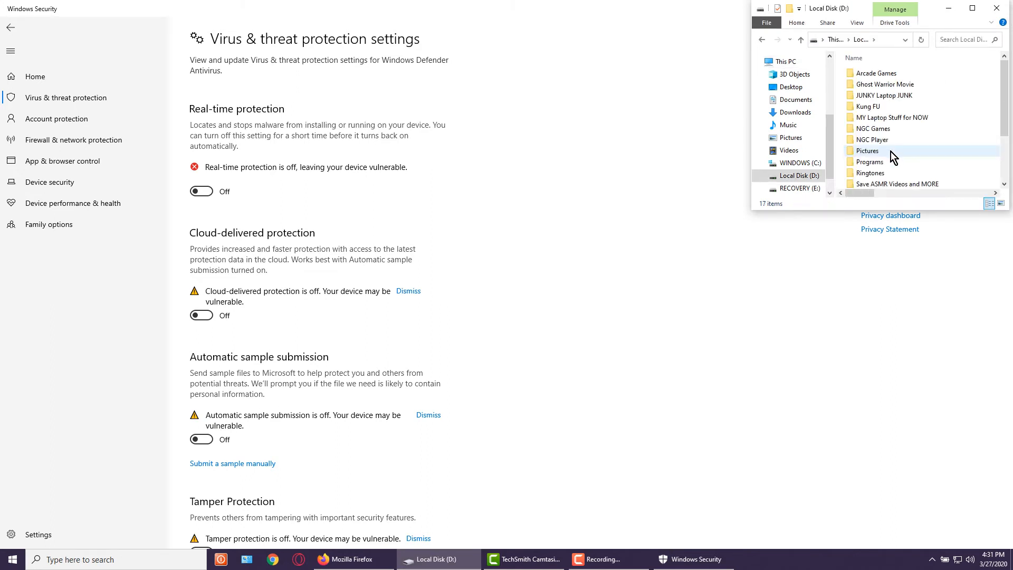
double_click(870, 161)
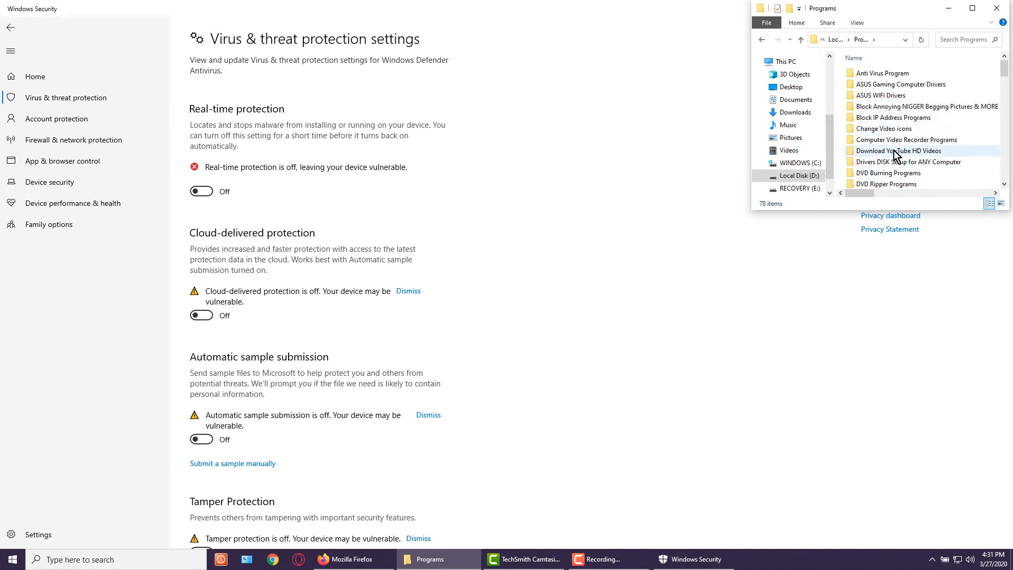
double_click(906, 140)
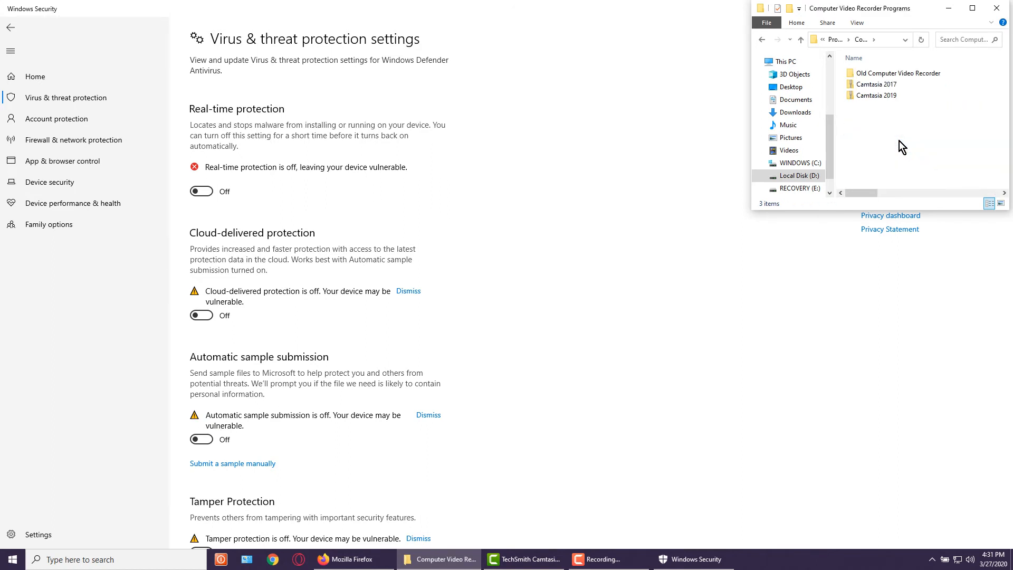
Select the patch application in the Camtasia Crack Patch folder, then close Explorer.
click(877, 95)
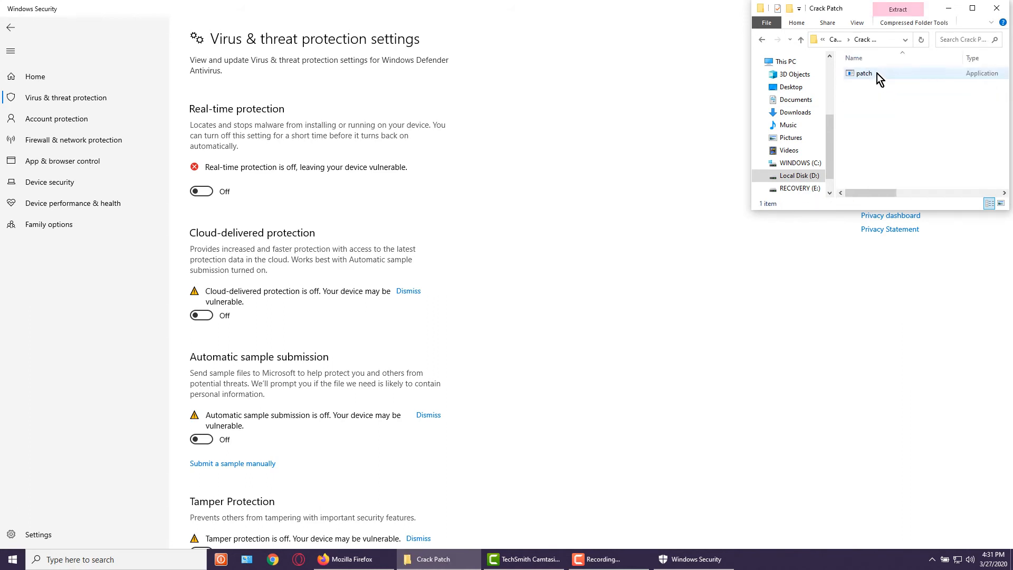
click(862, 74)
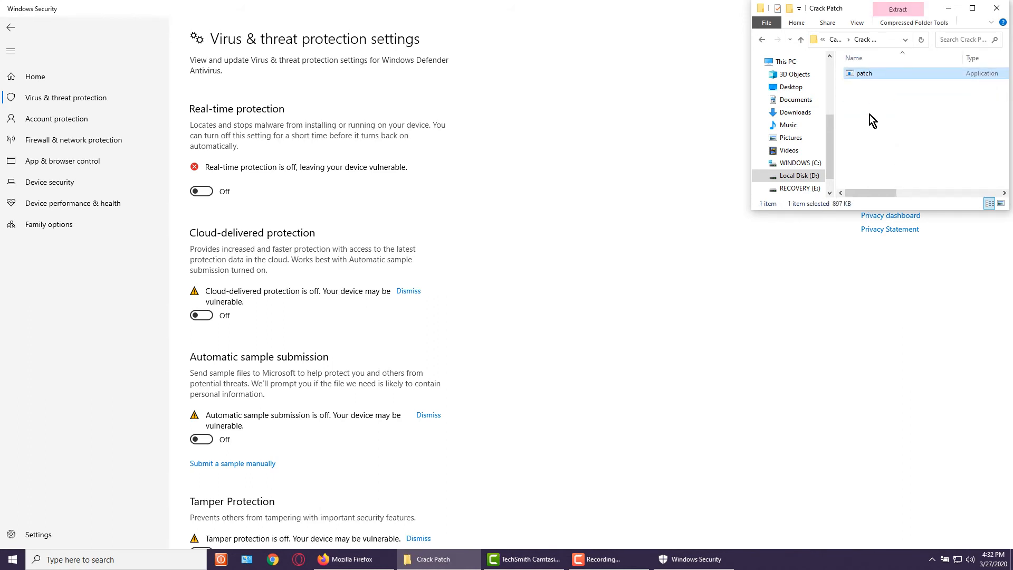
mouse_move(643, 211)
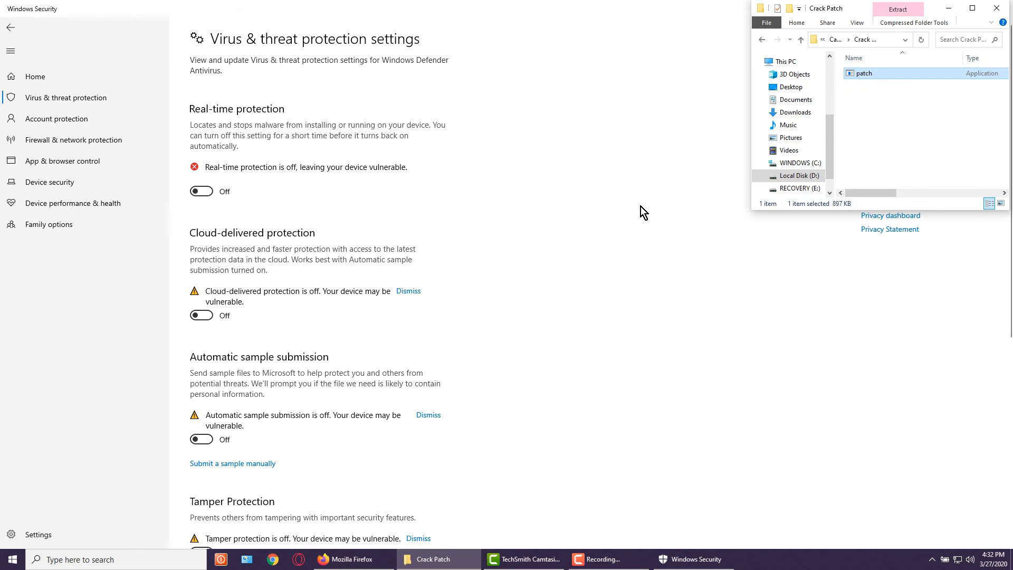
mouse_move(884, 113)
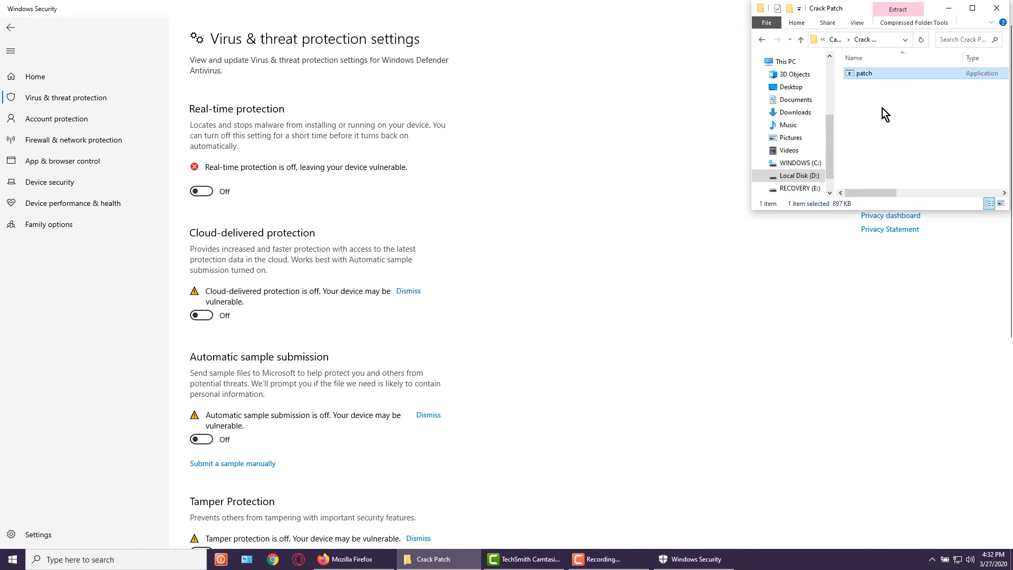
mouse_move(1009, 9)
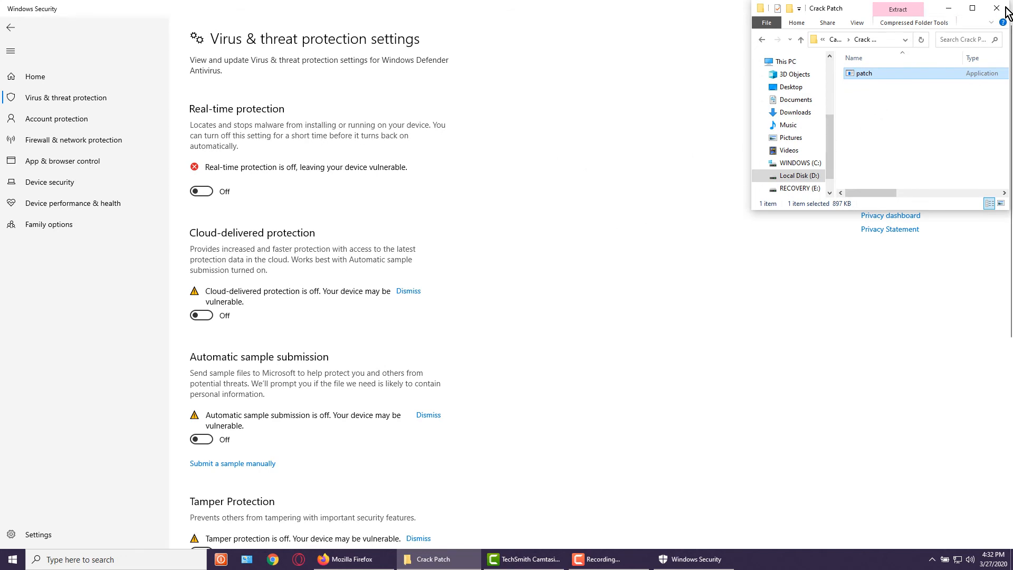
click(996, 7)
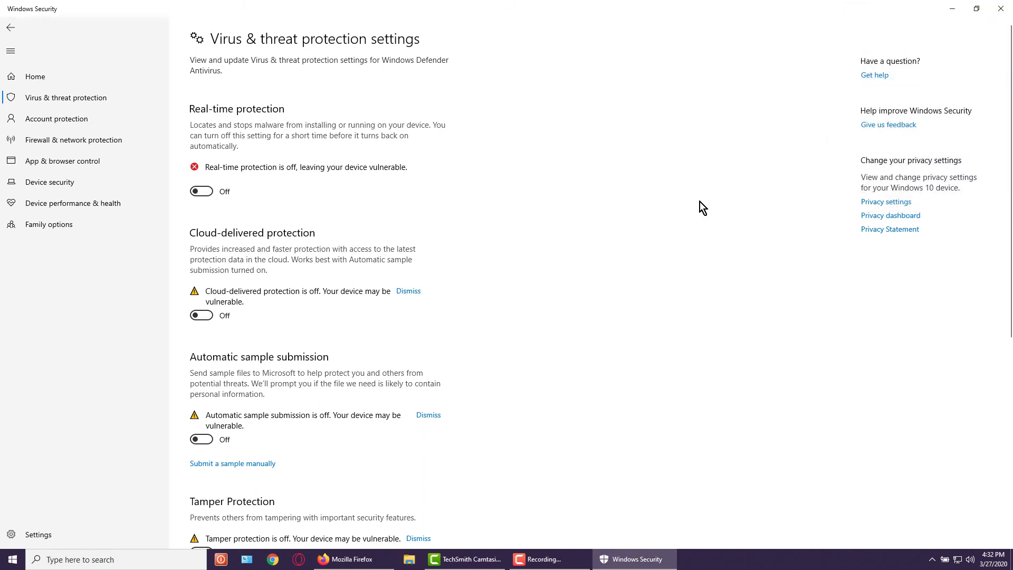
mouse_move(595, 314)
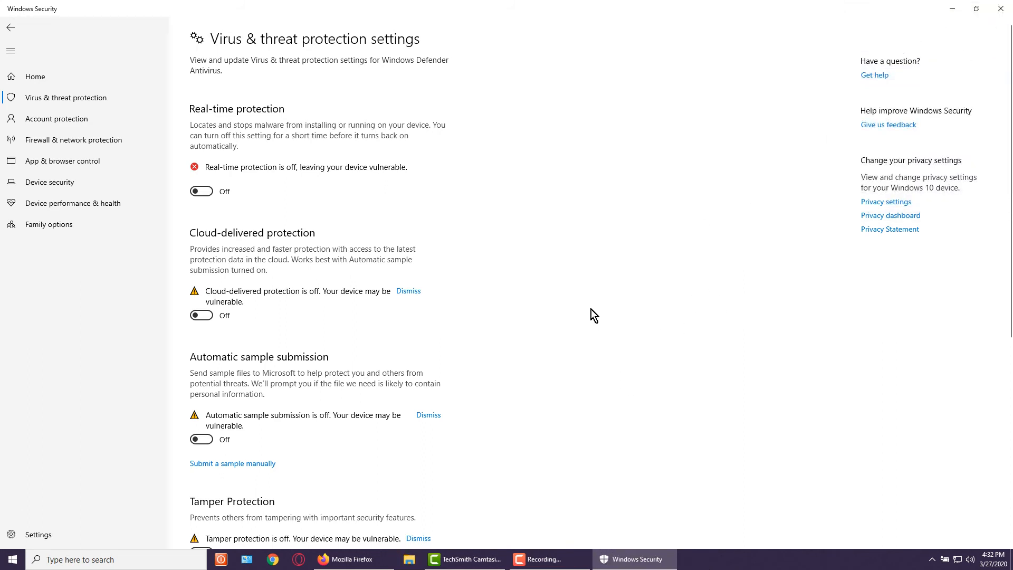
mouse_move(563, 288)
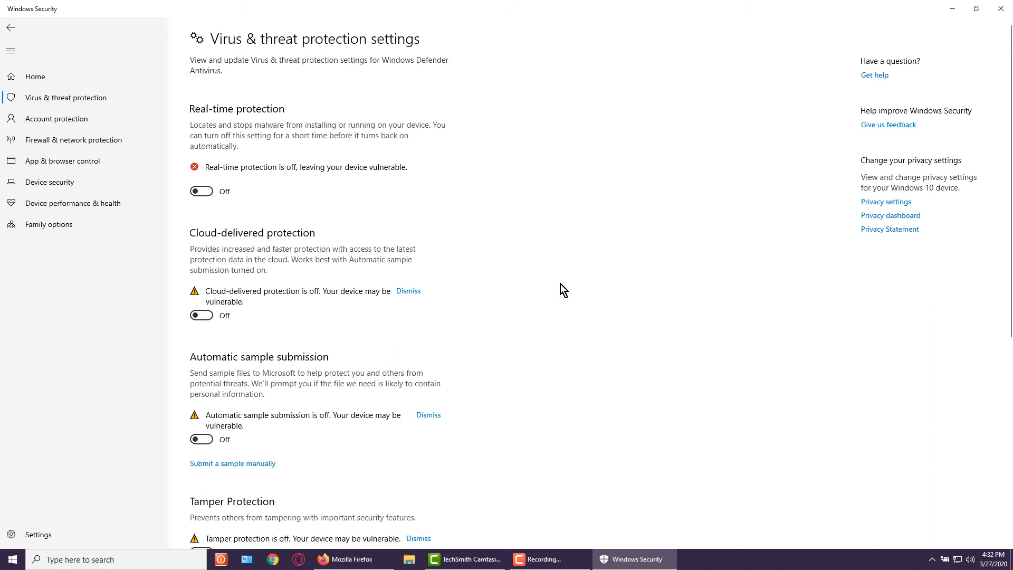
mouse_move(640, 565)
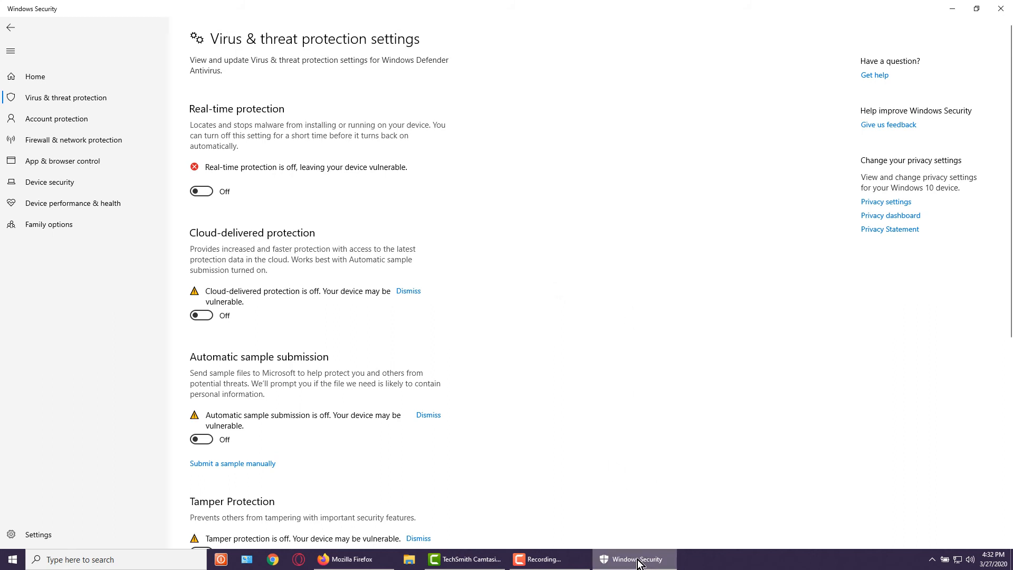
mouse_move(180, 388)
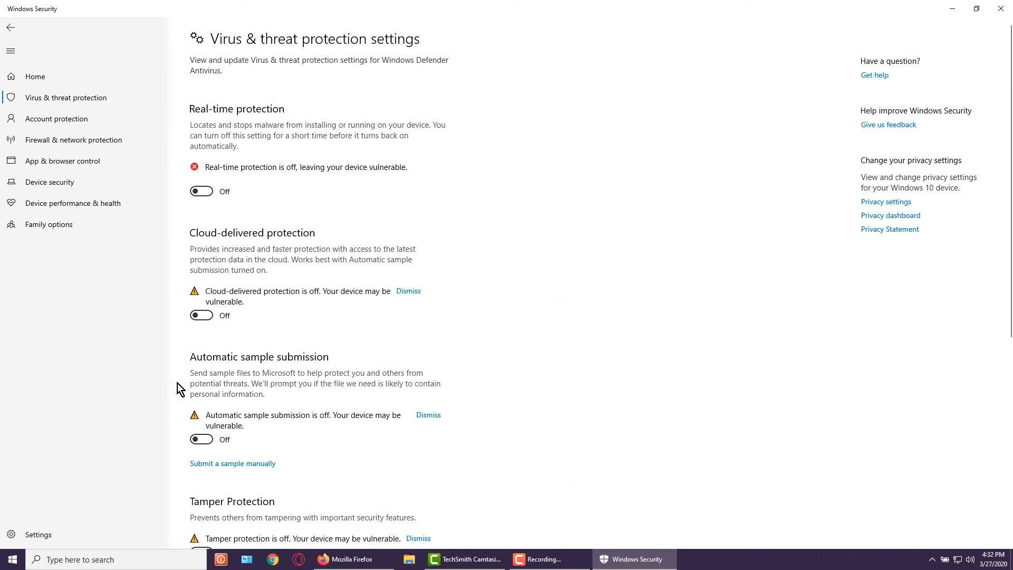
mouse_move(586, 385)
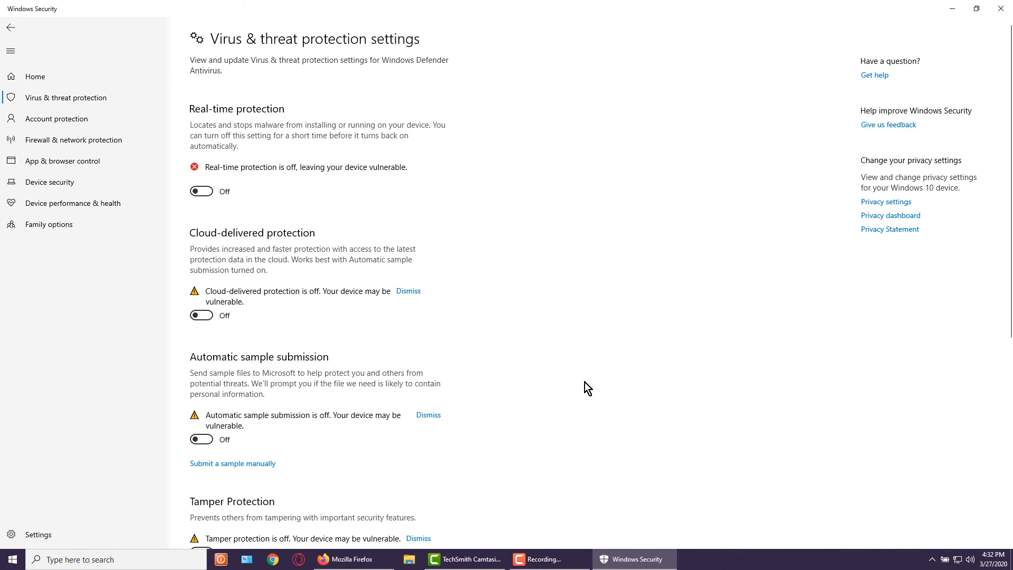
mouse_move(639, 337)
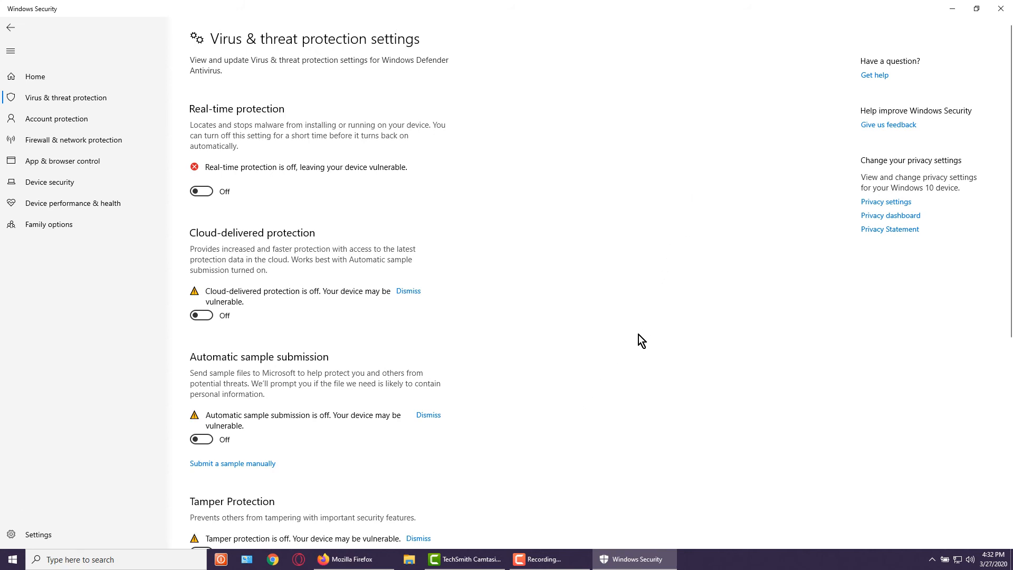
mouse_move(637, 319)
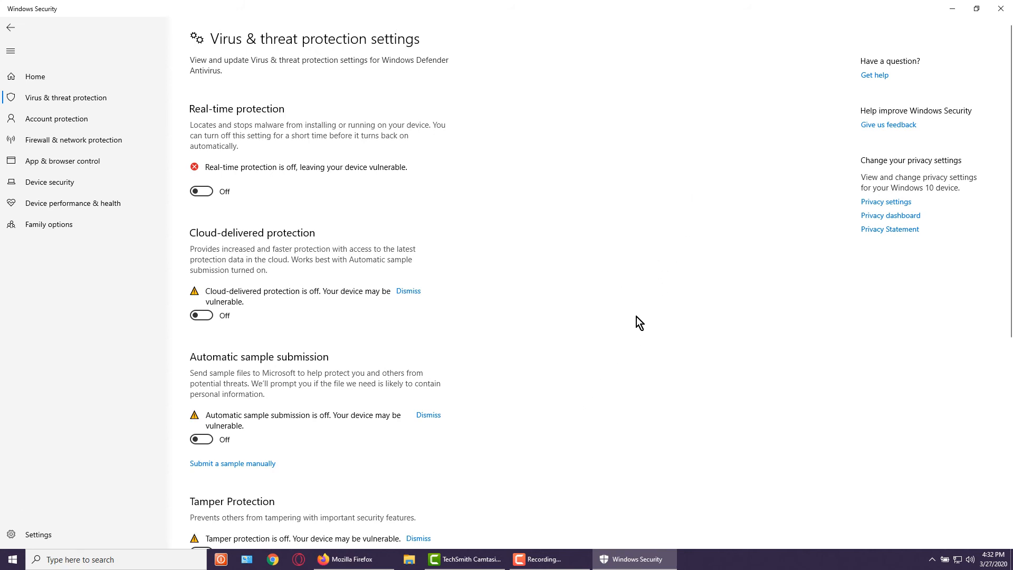
mouse_move(257, 559)
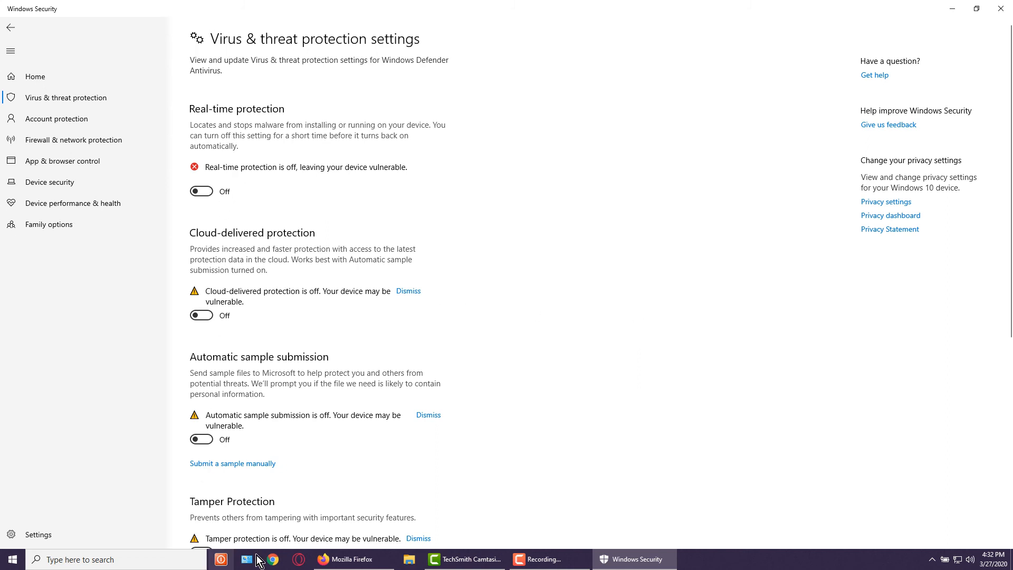
mouse_move(676, 527)
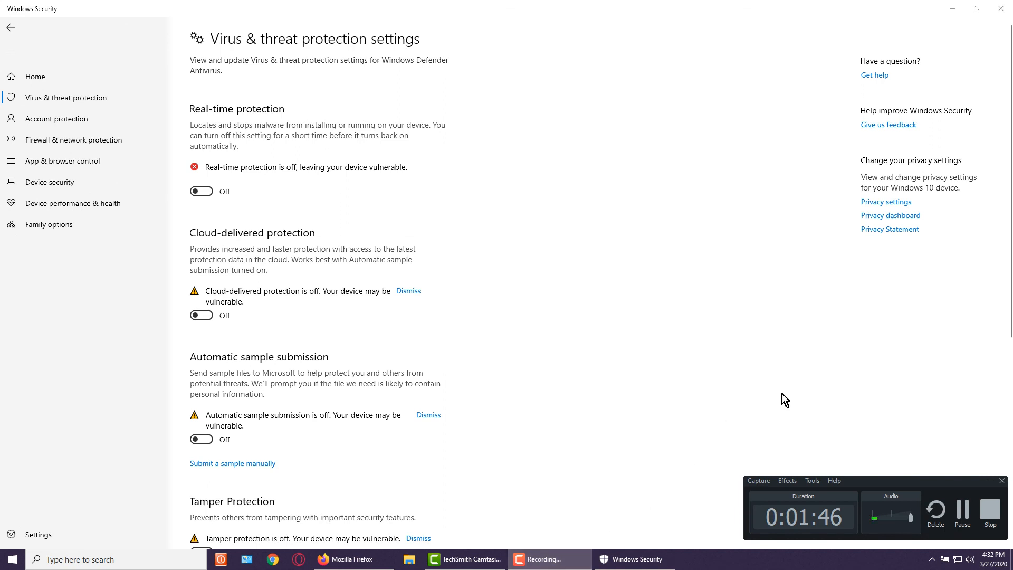
mouse_move(794, 399)
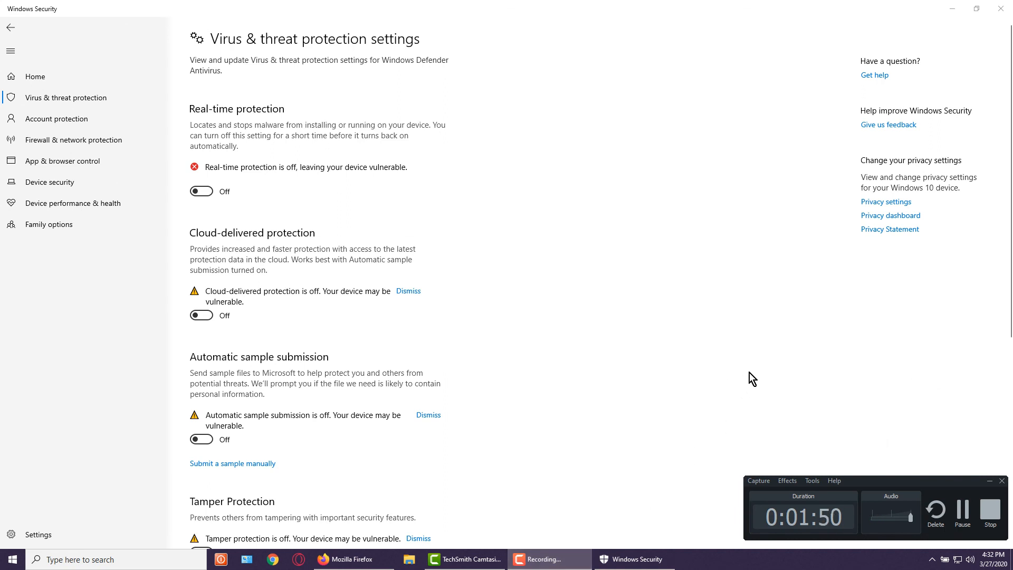
mouse_move(767, 412)
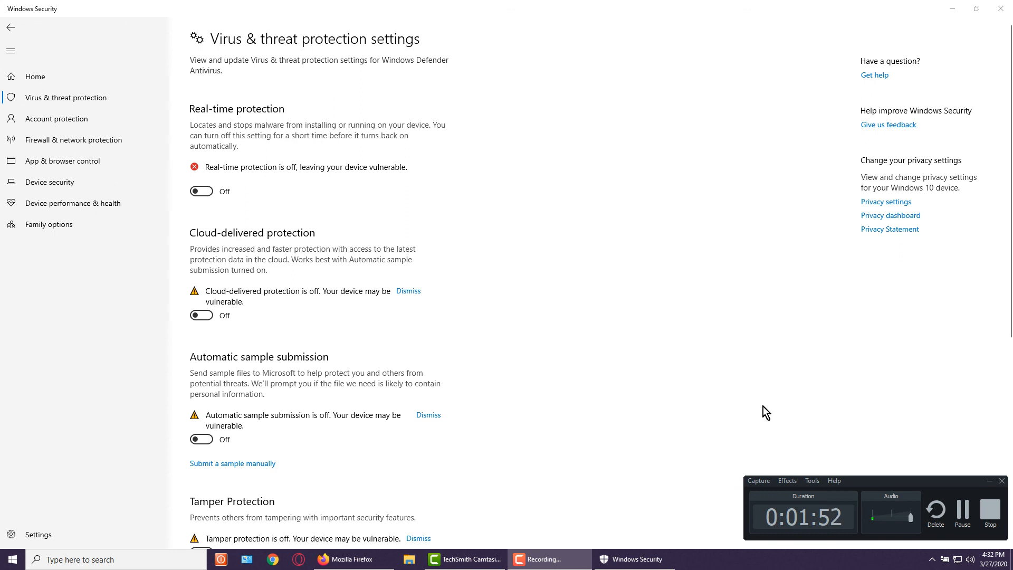
mouse_move(924, 478)
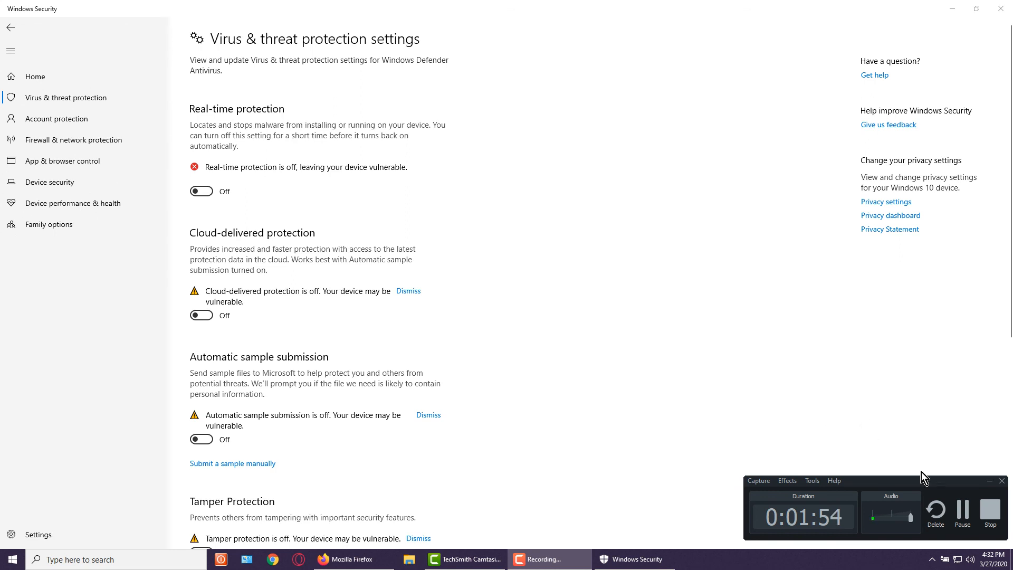
mouse_move(852, 403)
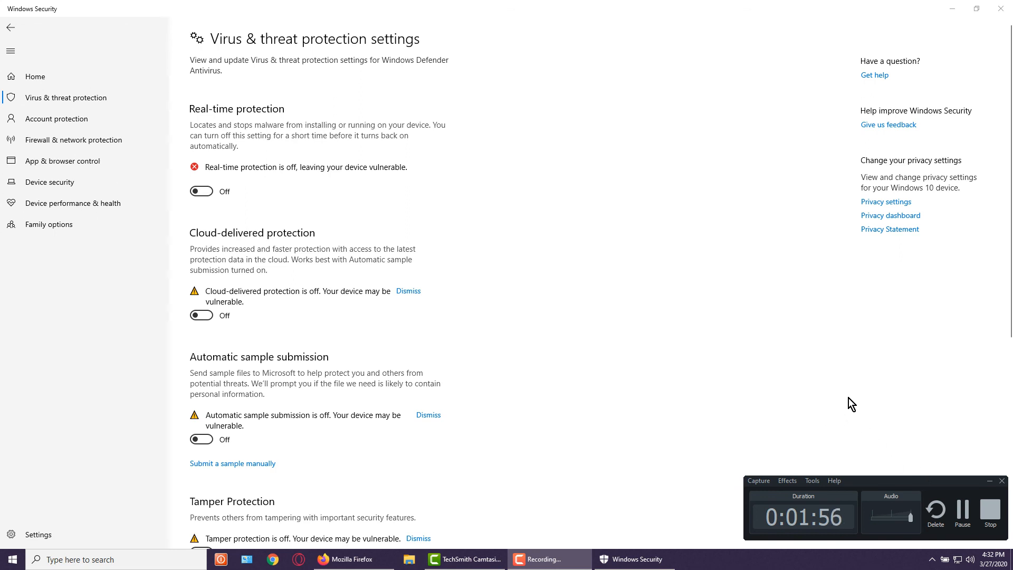
mouse_move(977, 472)
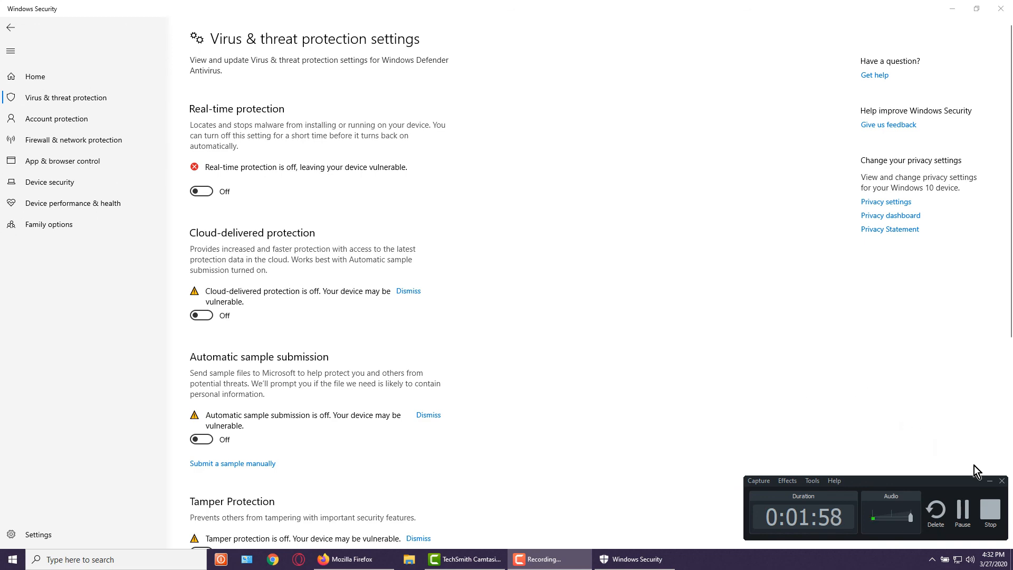